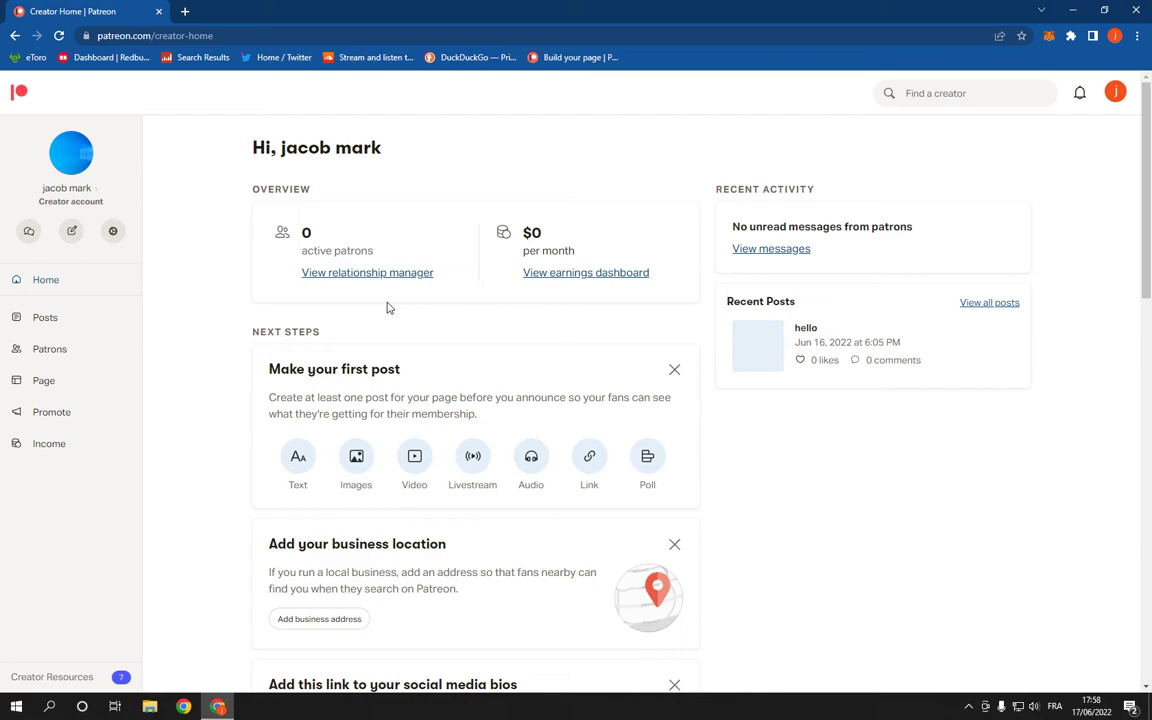
mouse_move(72, 232)
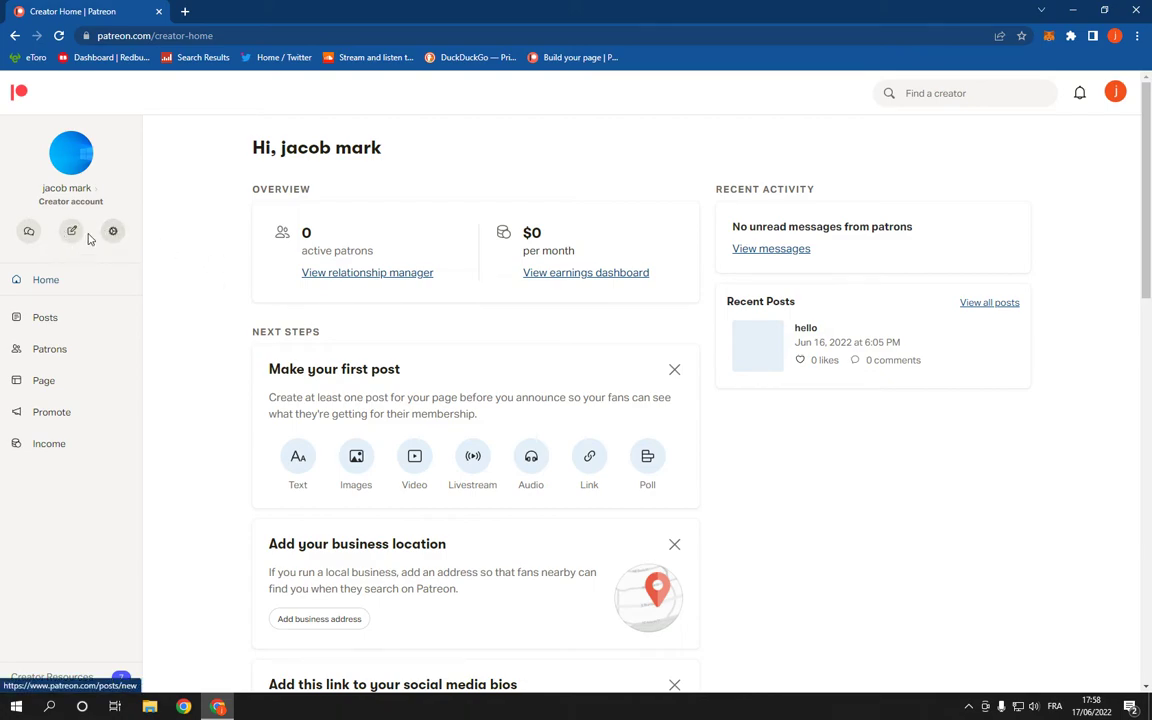
mouse_move(70, 232)
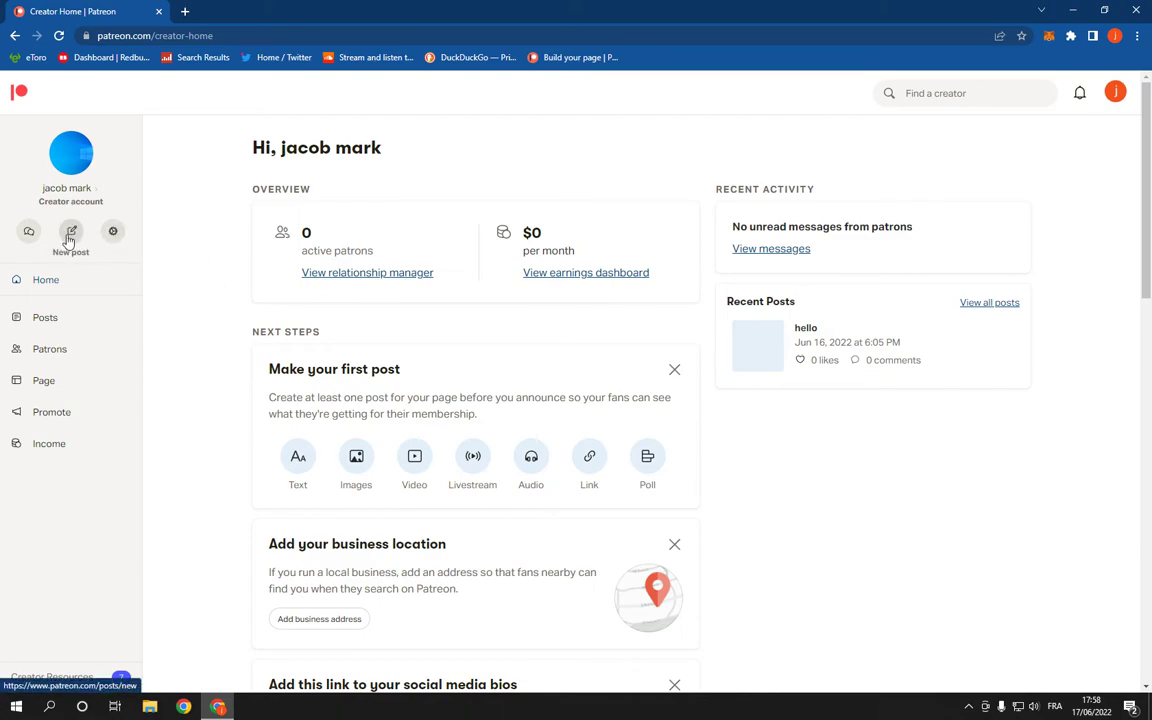
- Start a new post from the creator home sidebar
click(72, 236)
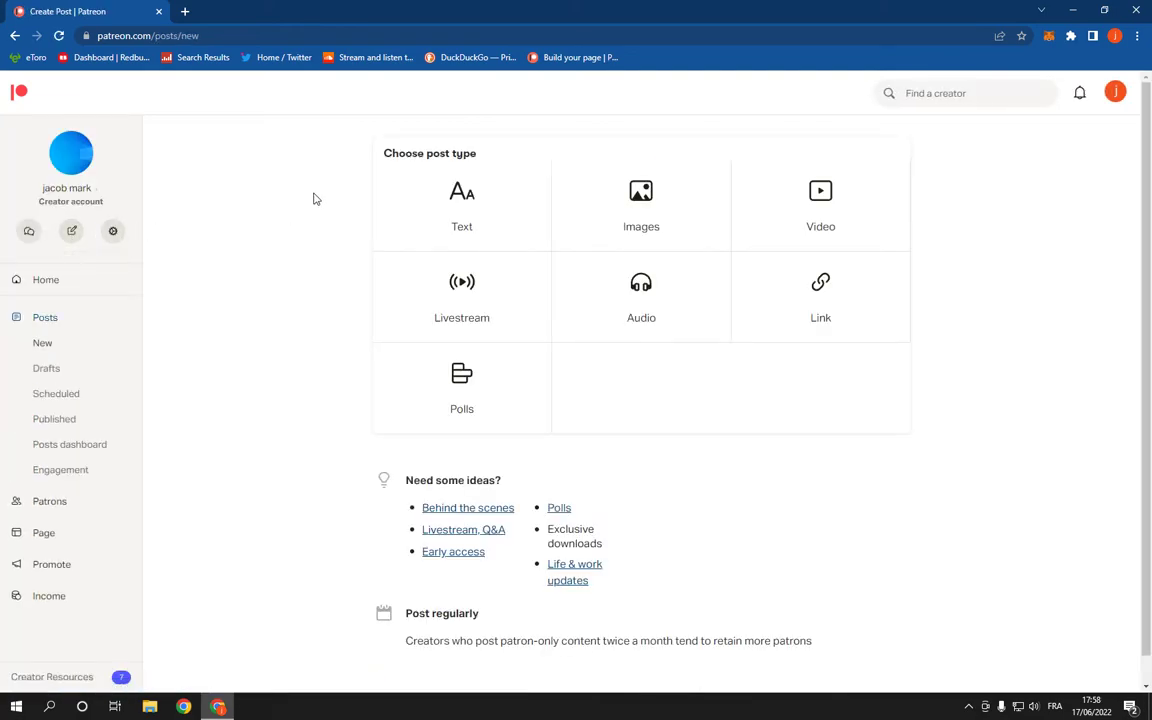
mouse_move(460, 296)
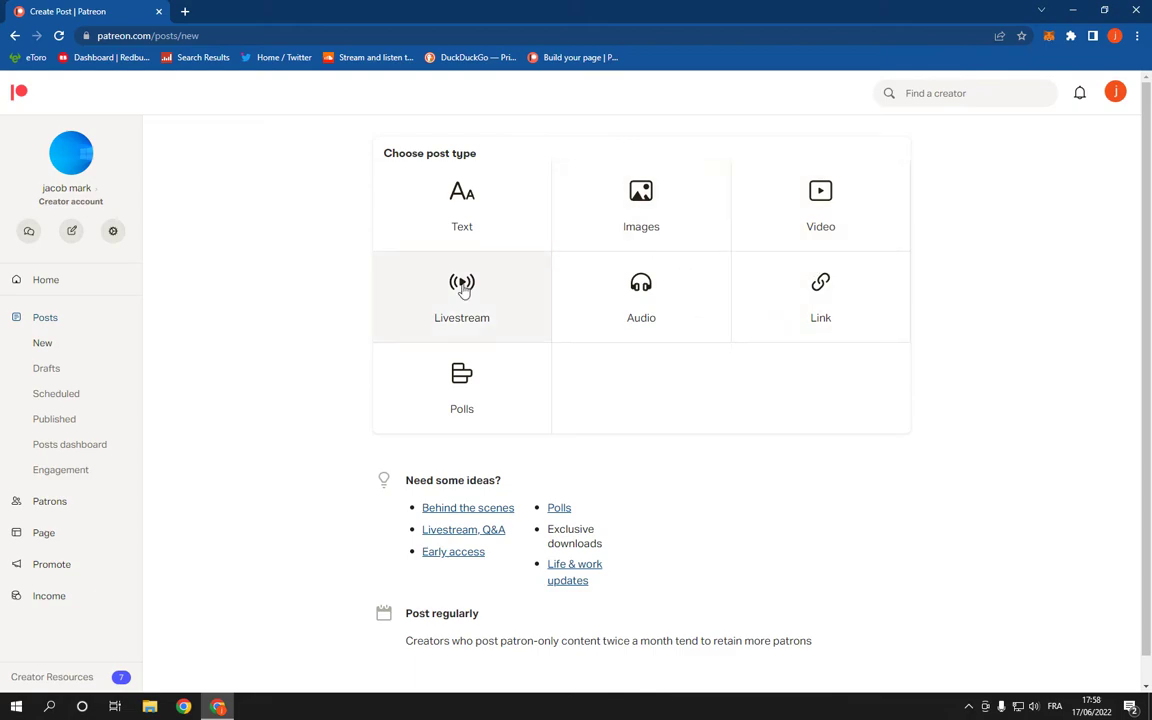
mouse_move(476, 236)
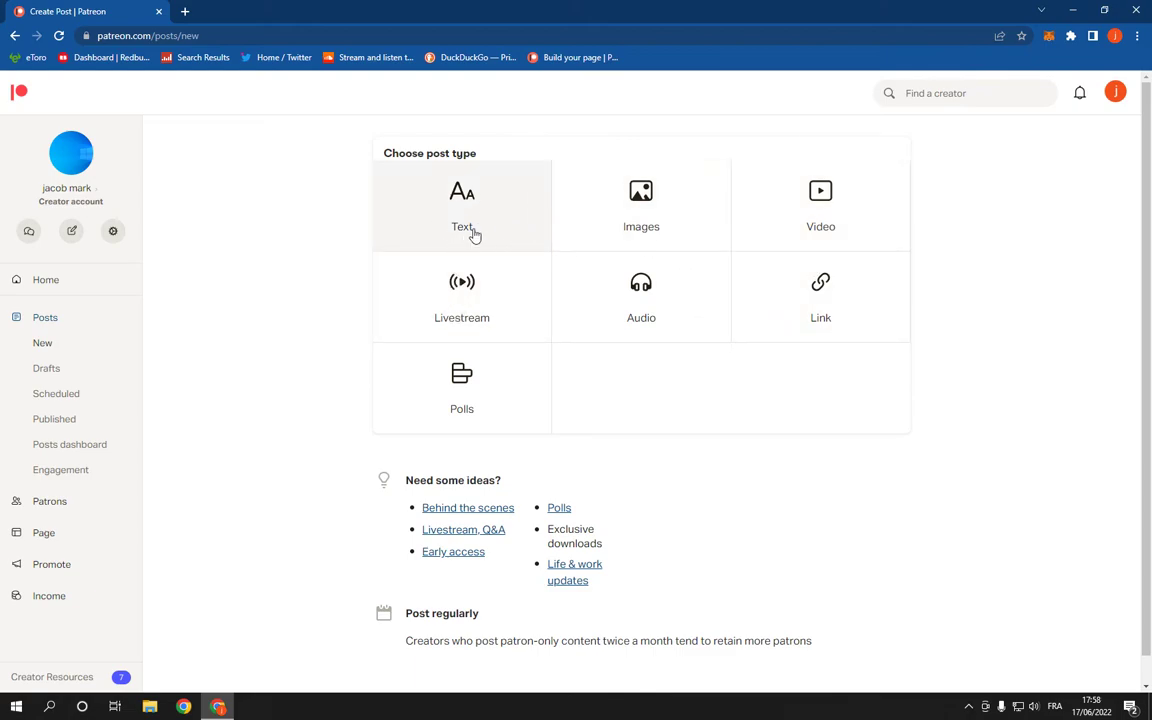
- Choose Text as the post type to get an empty editor
click(460, 204)
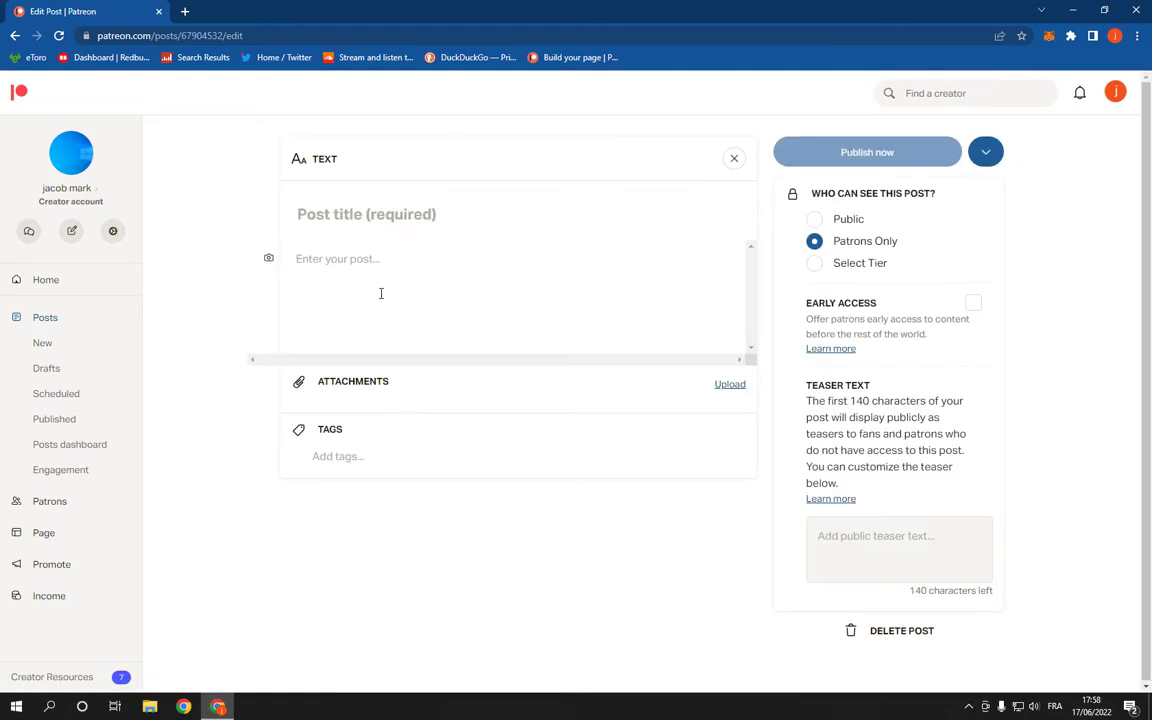
- Enter 'title test' as the post title and 'post test' as the body
click(516, 212)
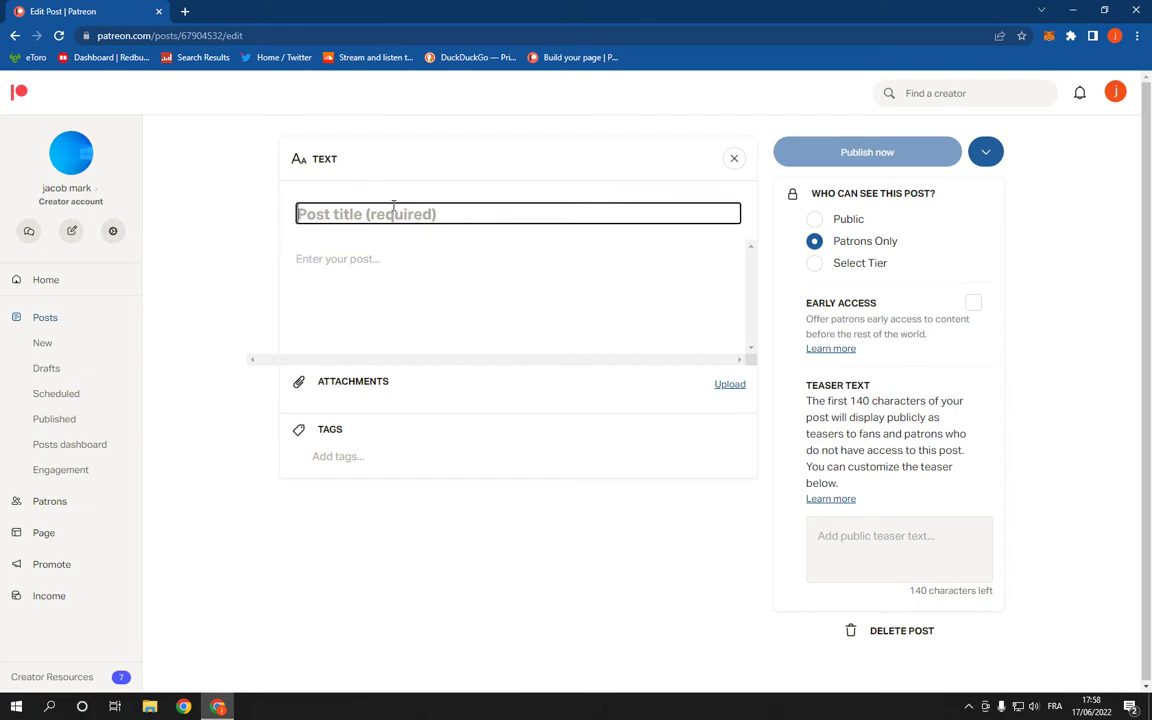
text(title test)
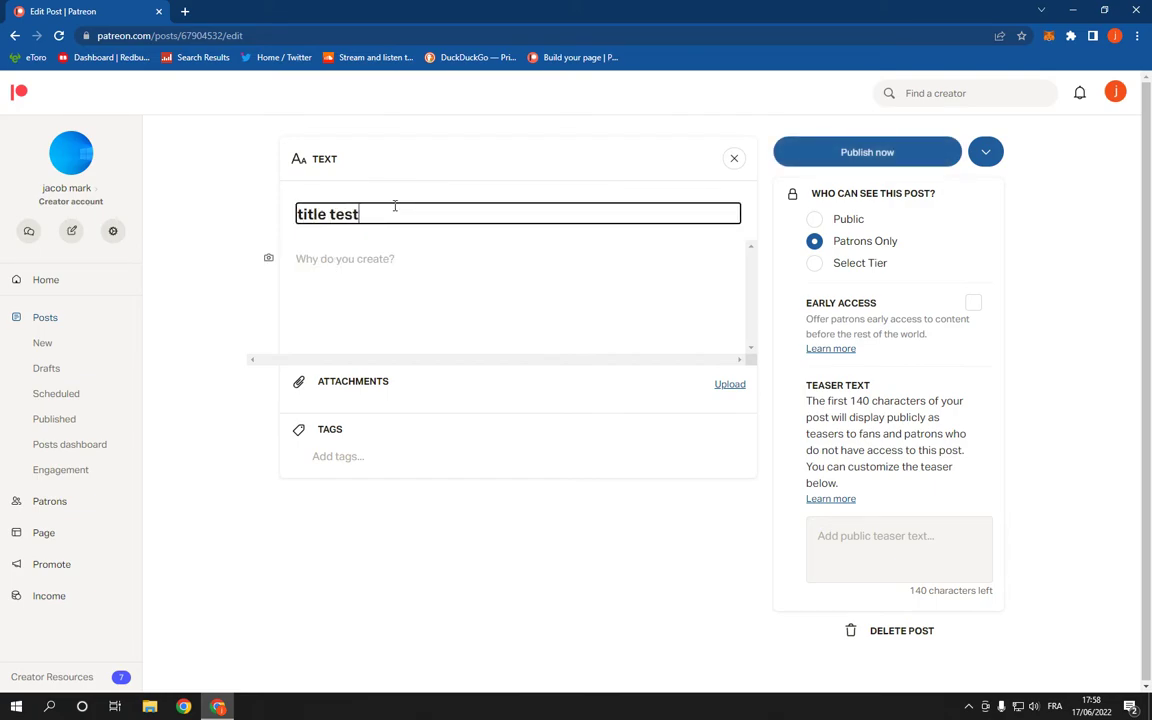
click(344, 270)
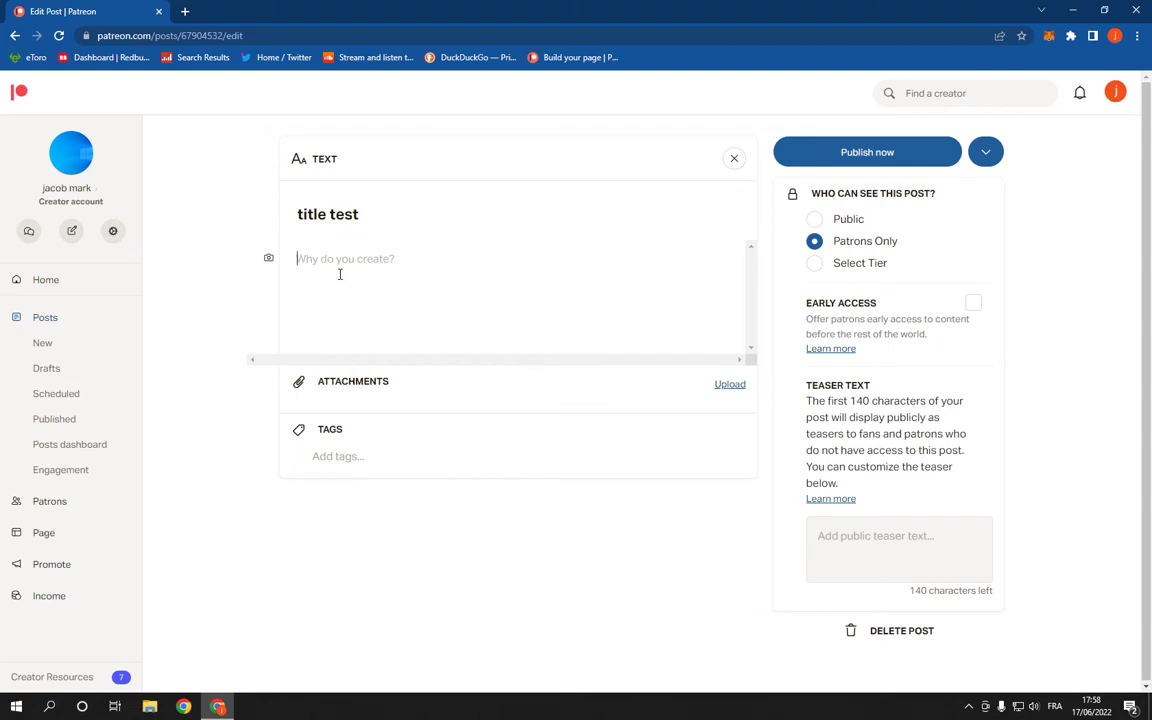
text(post test)
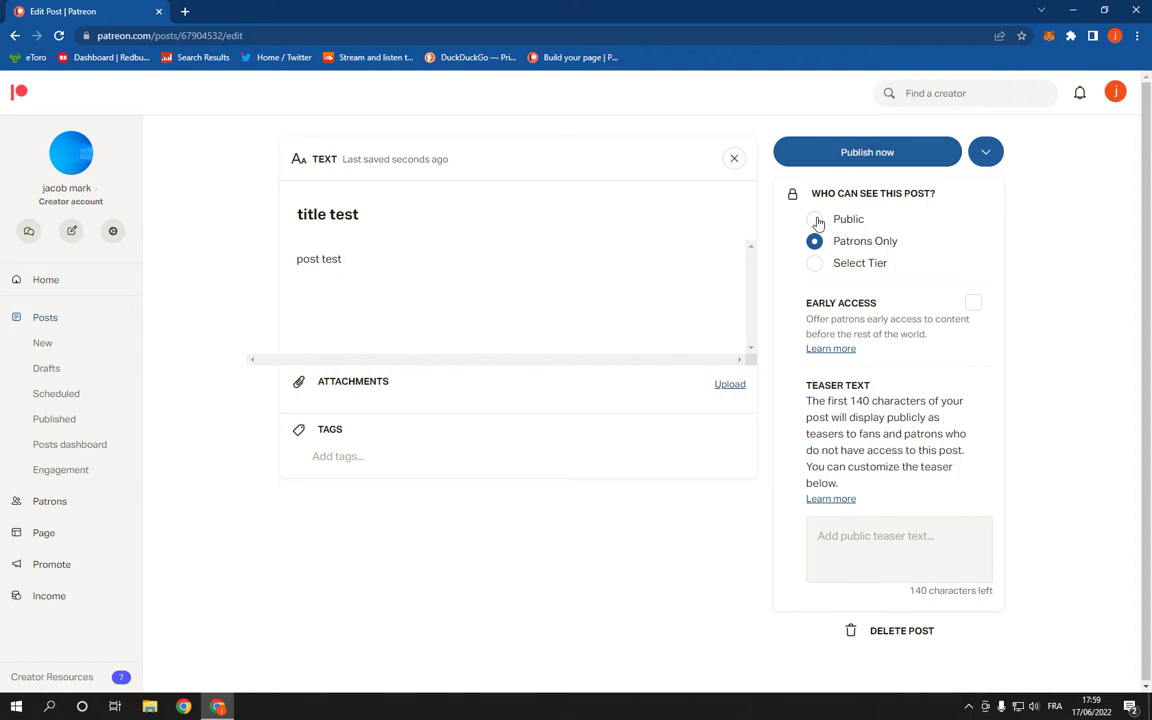
- Set the post visibility to Public and publish it now
click(820, 218)
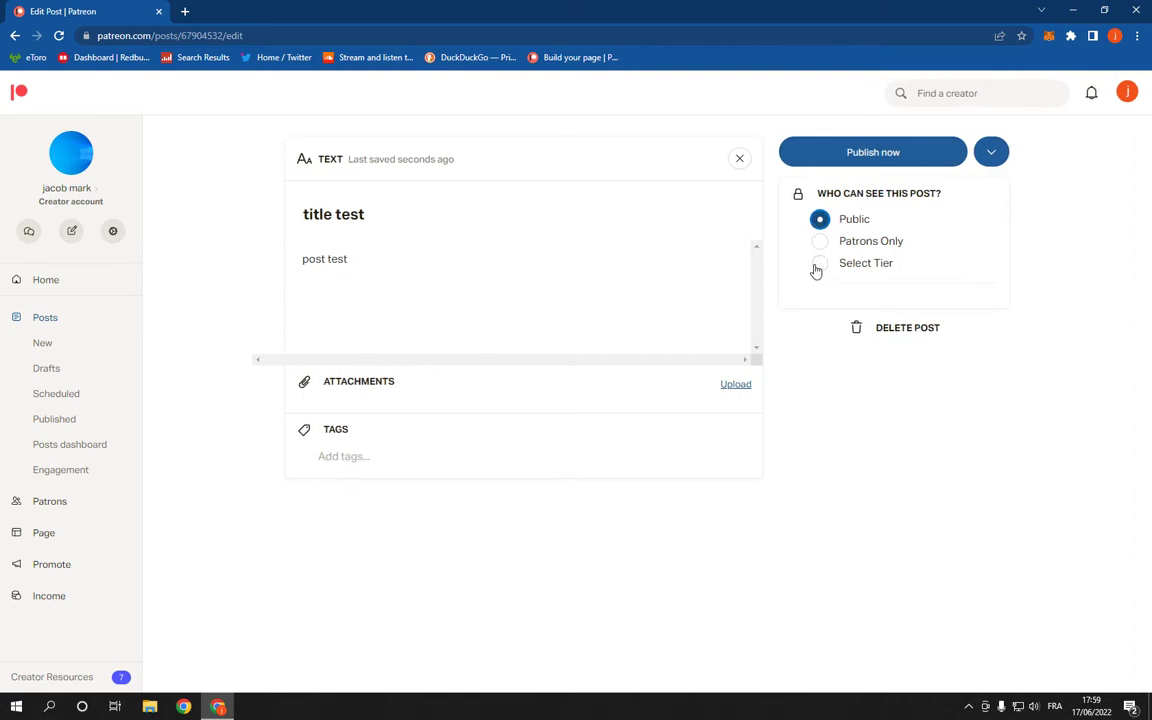
click(820, 240)
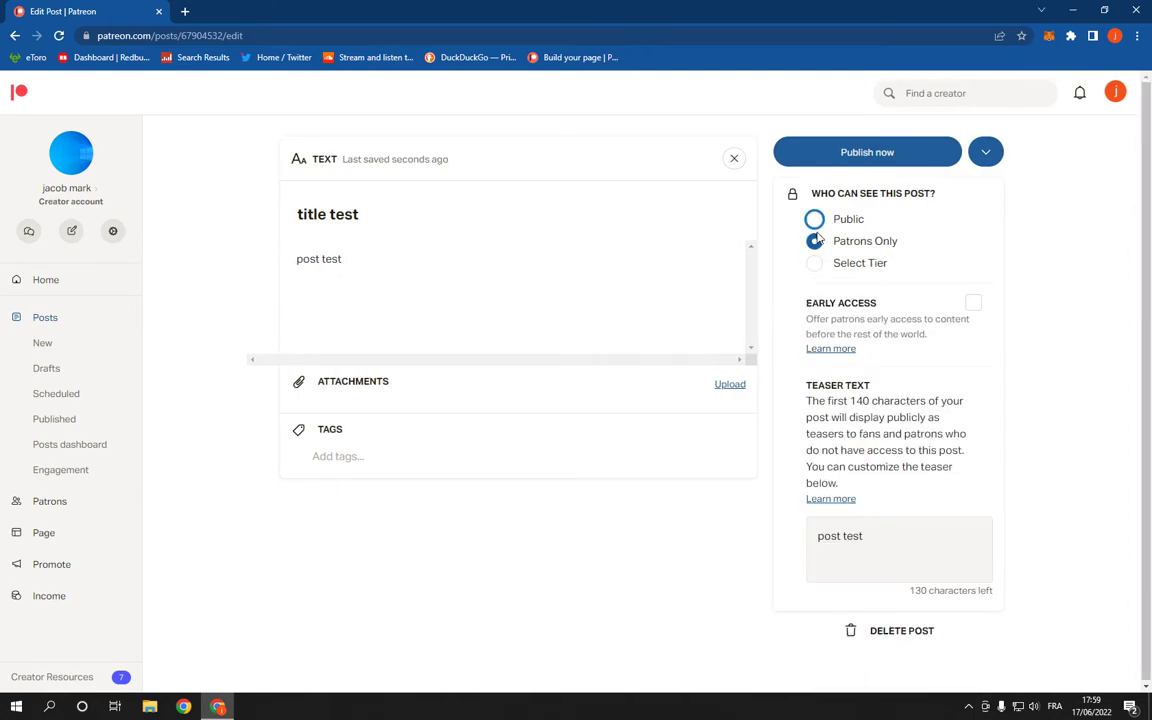
click(816, 218)
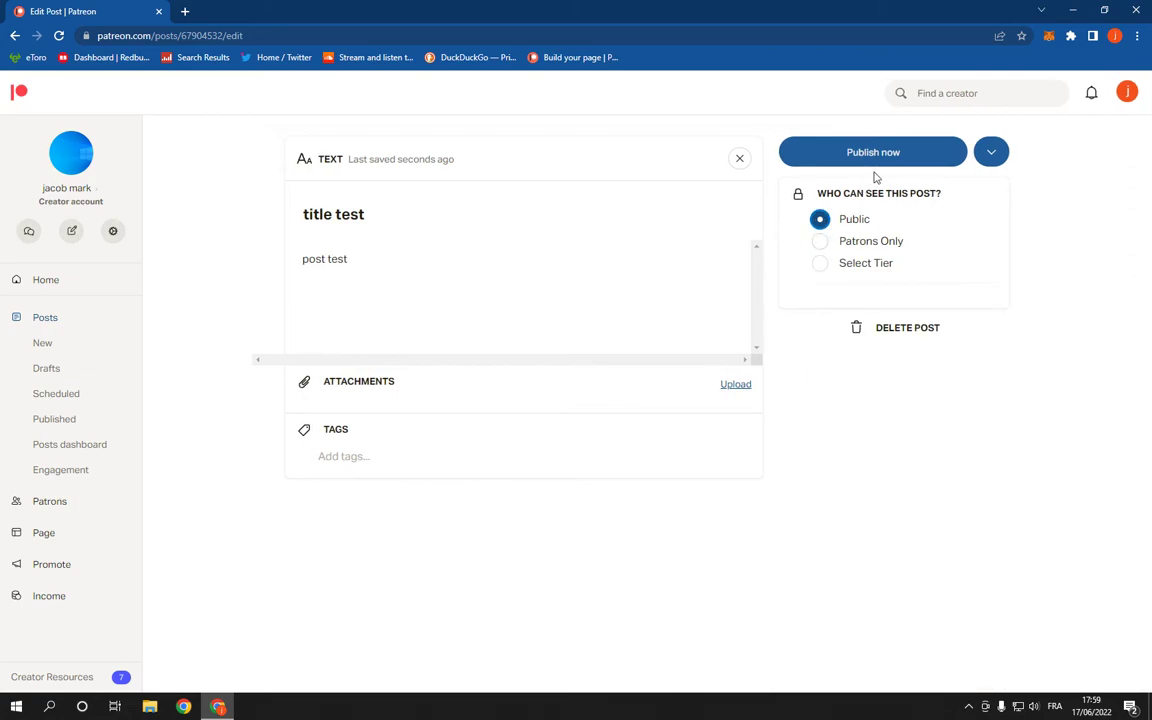
click(872, 152)
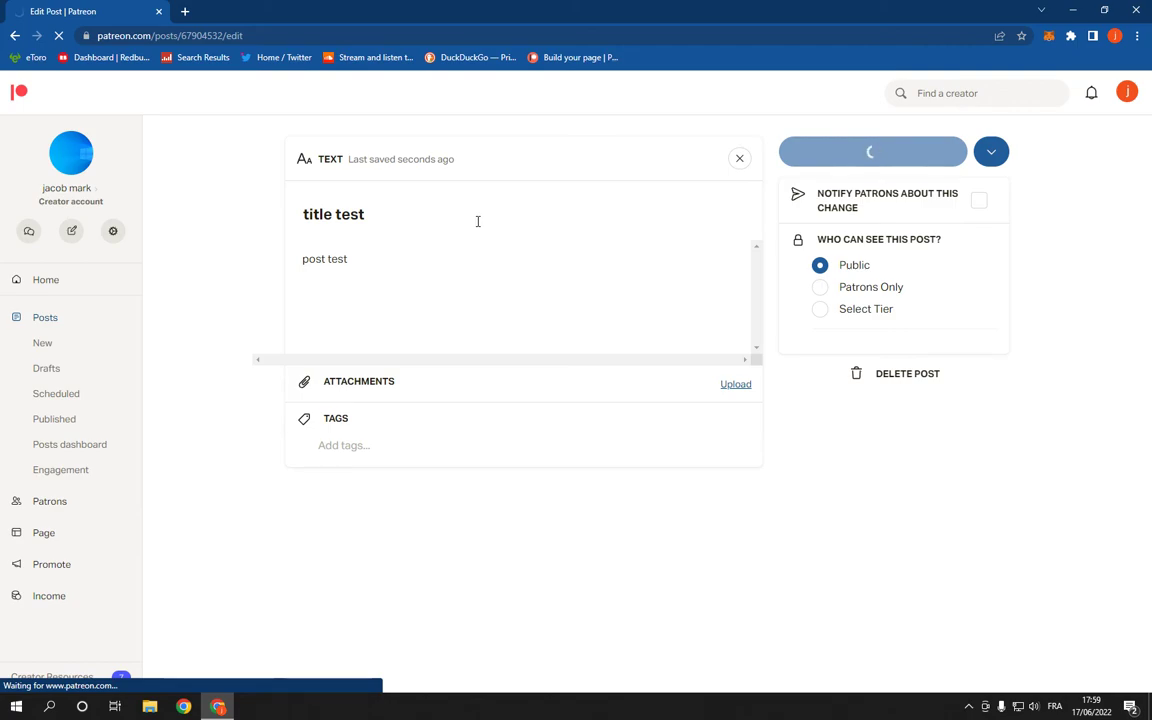
click(870, 152)
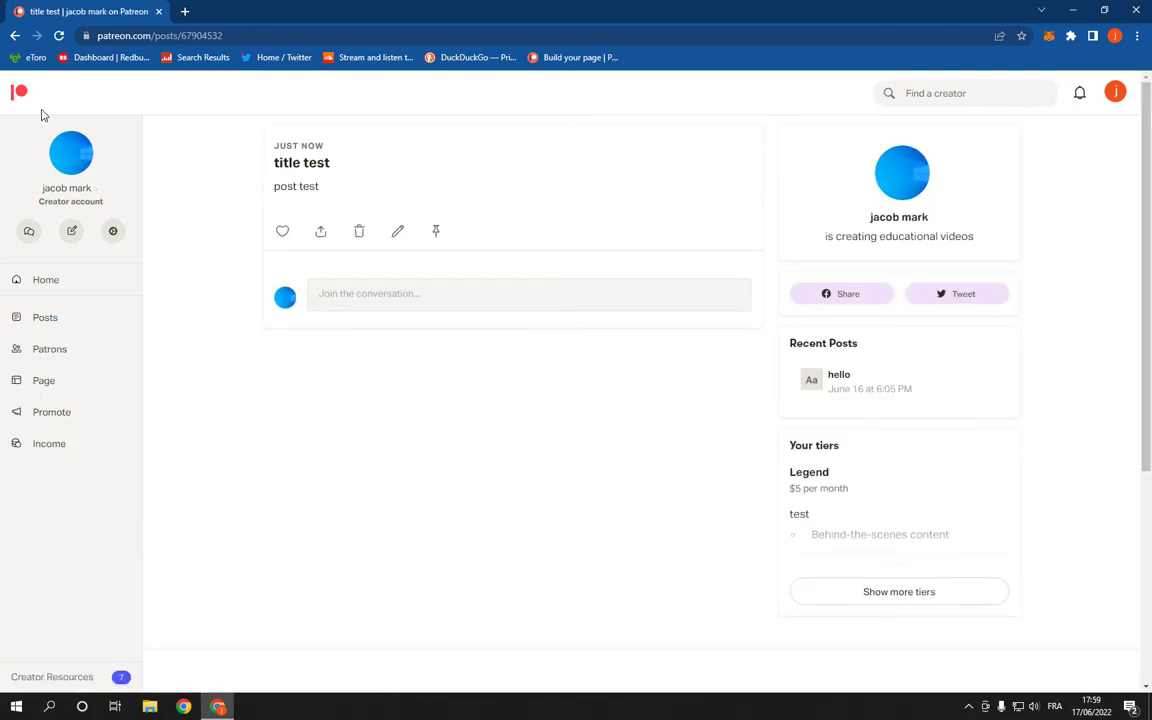
- Return to Creator Home showing 'title test' in recent posts and start another new post
click(72, 232)
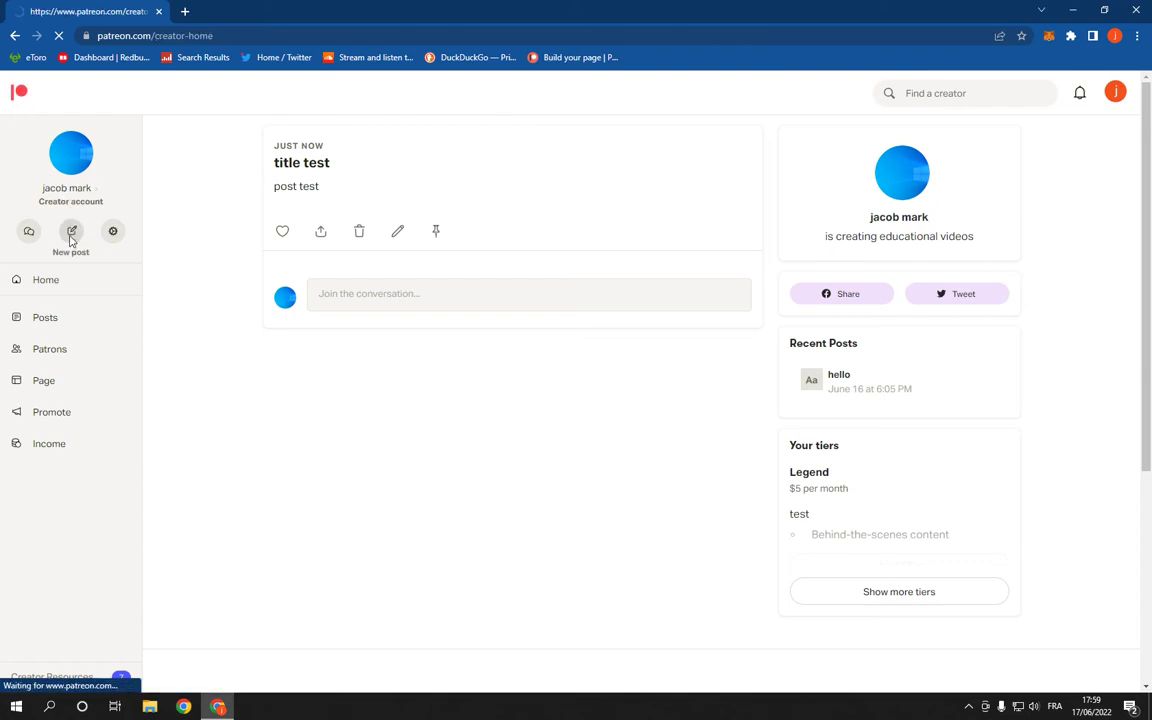
click(46, 280)
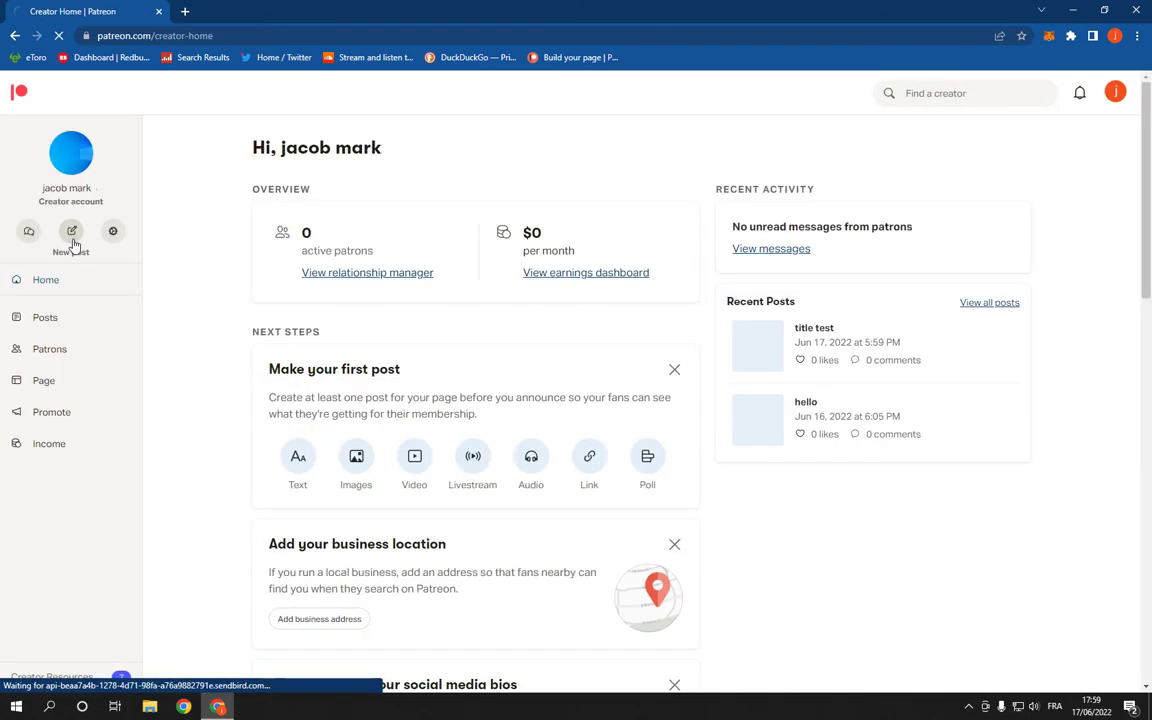
click(72, 232)
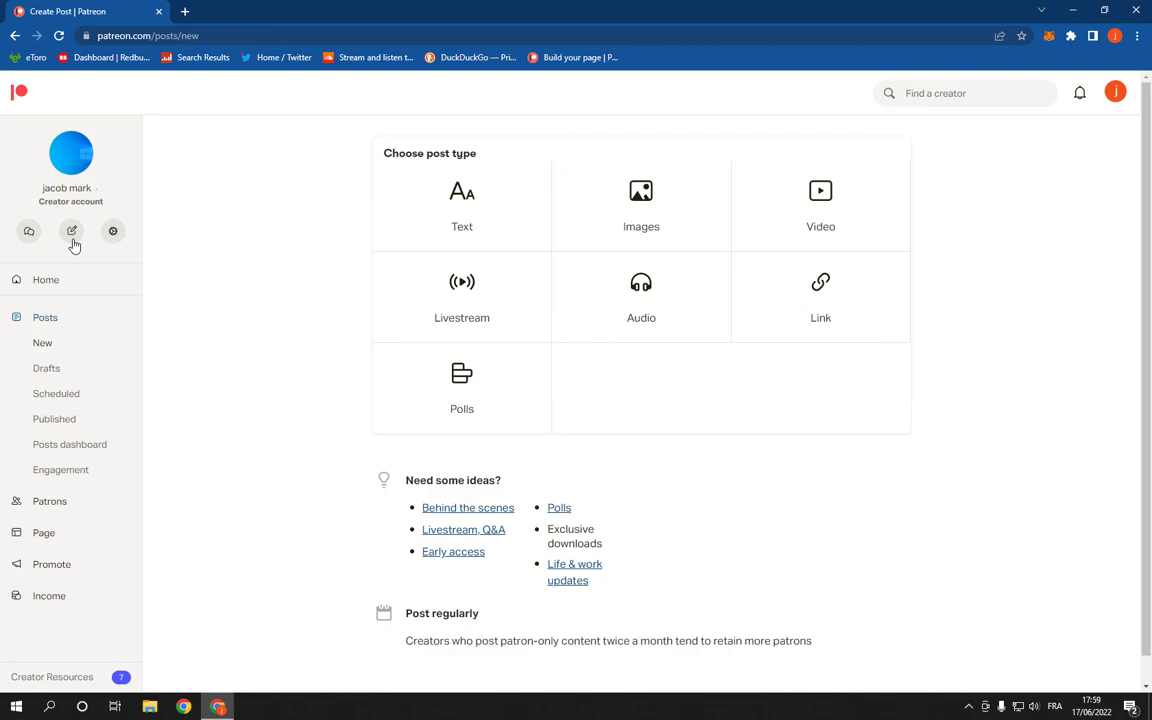